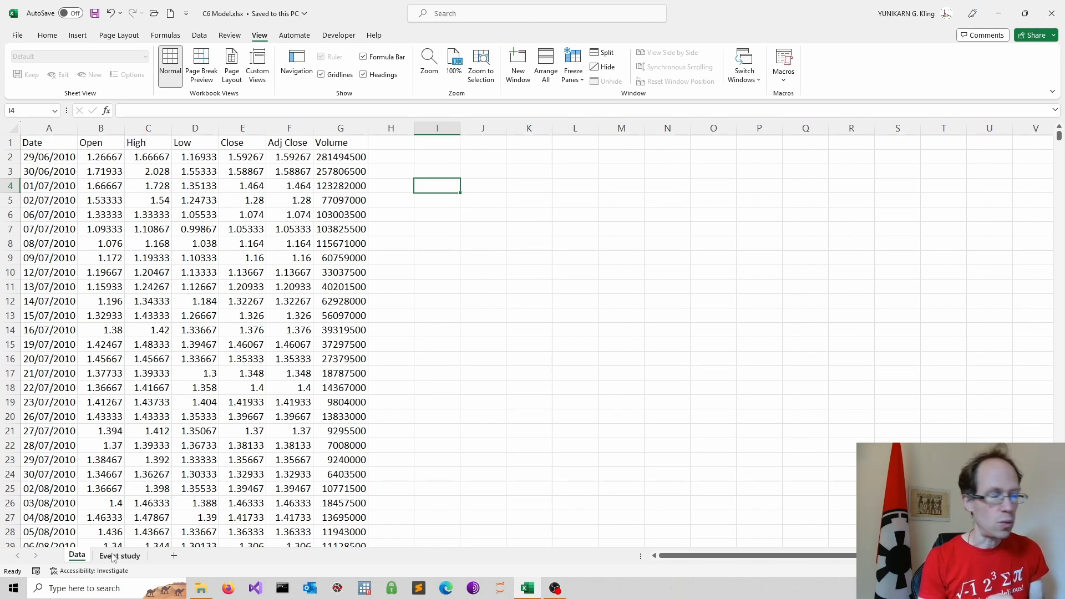
Switch from the raw price data to the Event study sheet and select a cell in its inputs.
left_click(120, 556)
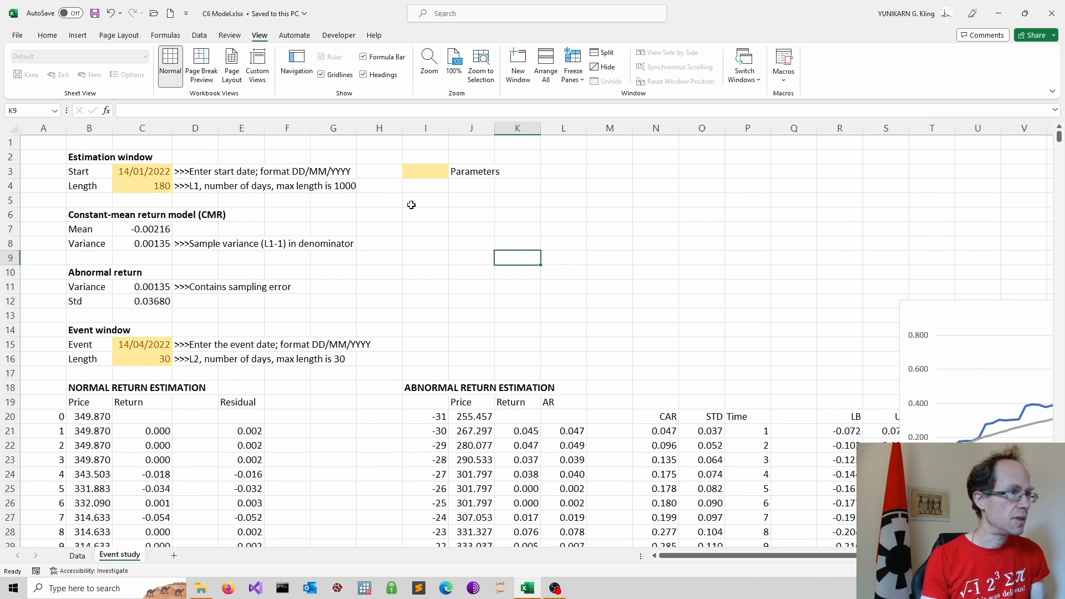
left_click(425, 200)
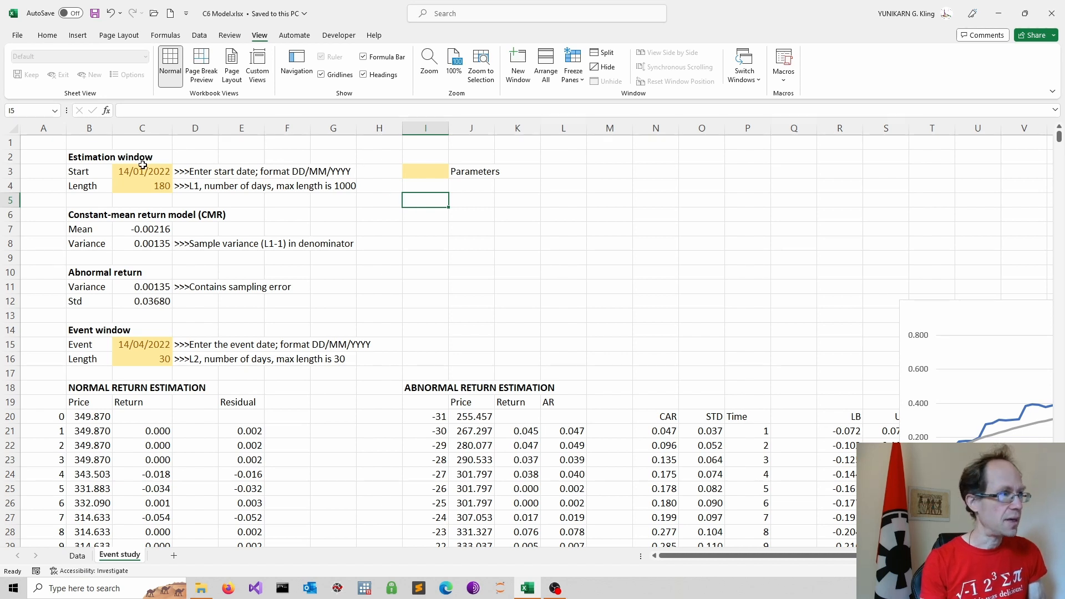
left_click(142, 170)
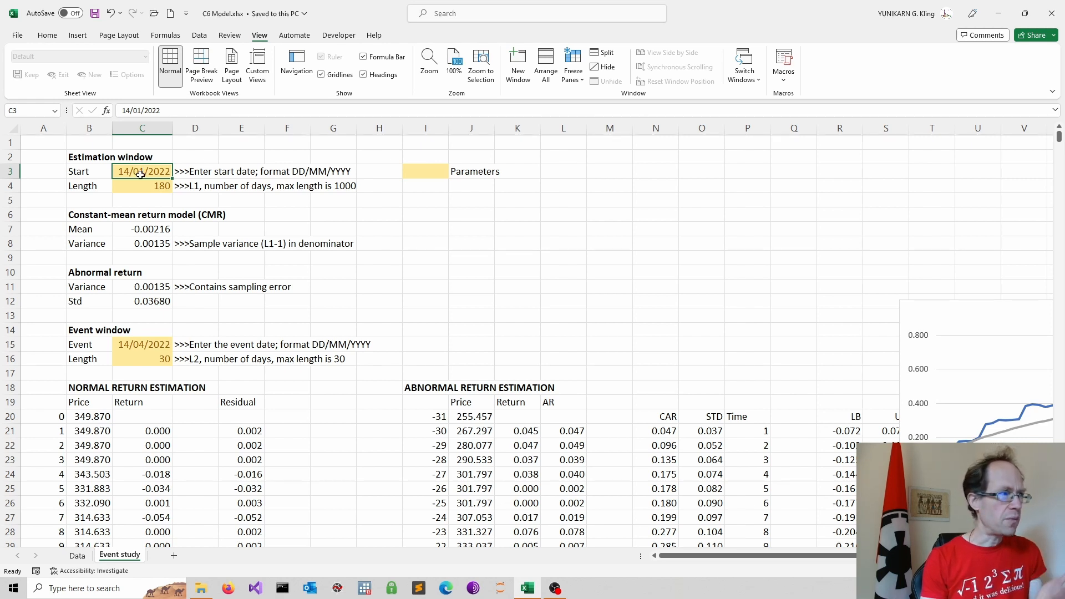
left_click(142, 185)
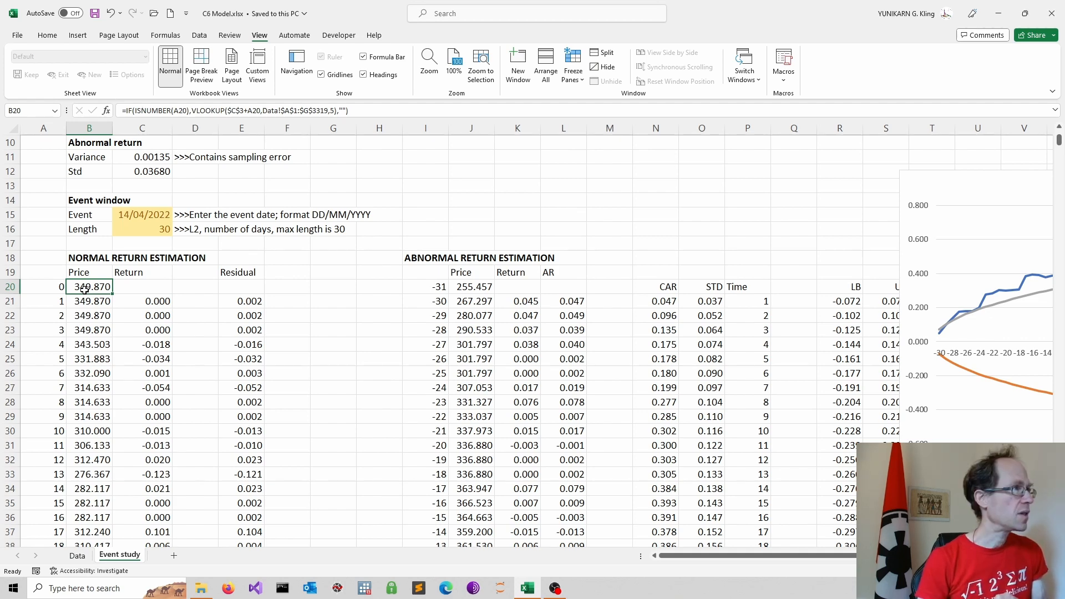
double_click(89, 286)
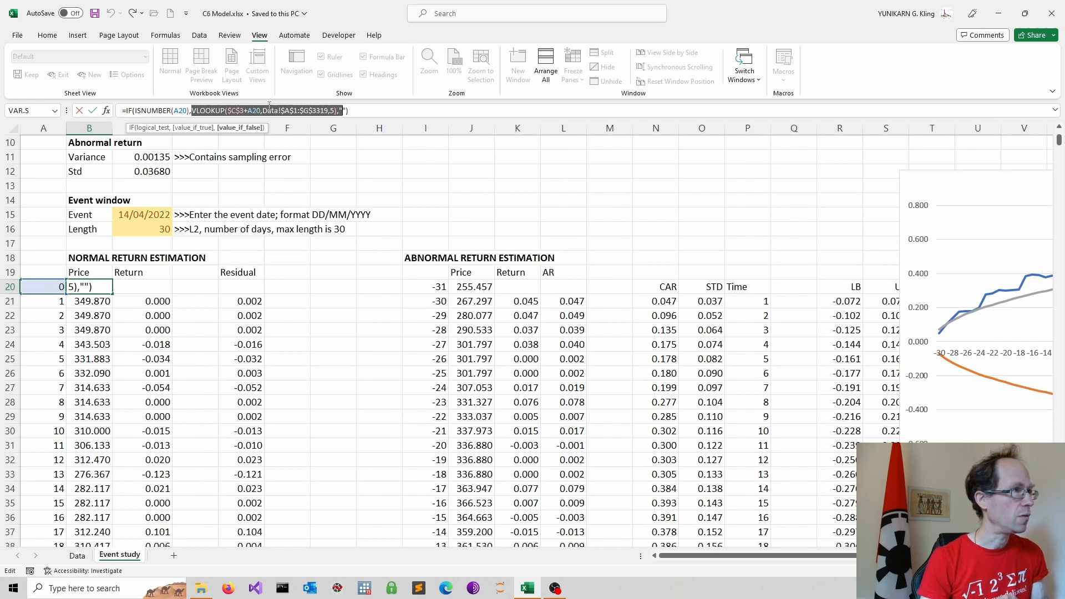
mouse_move(278, 406)
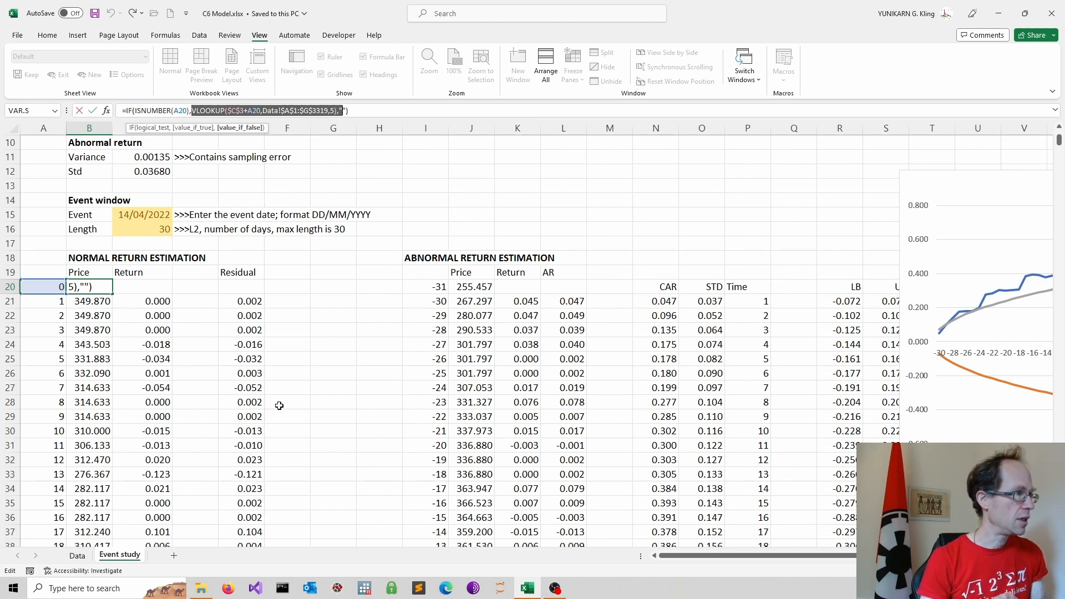
mouse_move(327, 286)
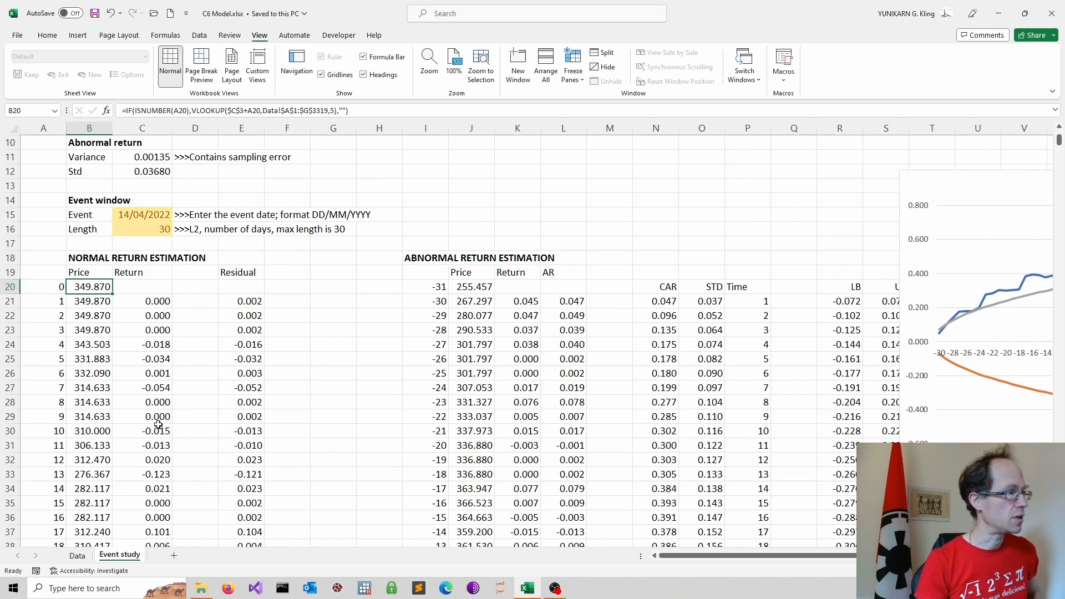
left_click(76, 556)
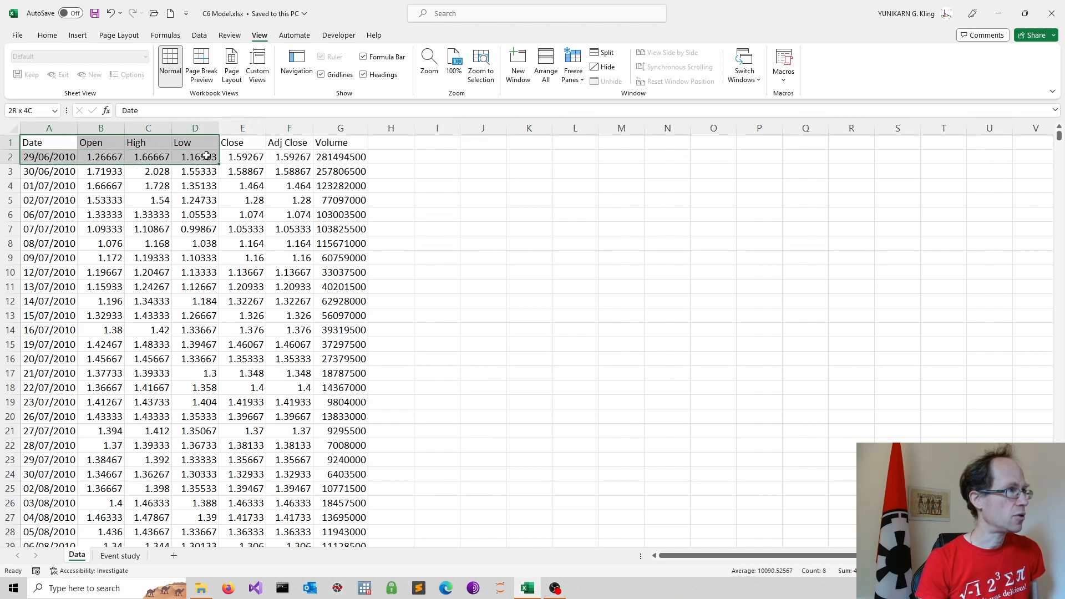
left_click(242, 142)
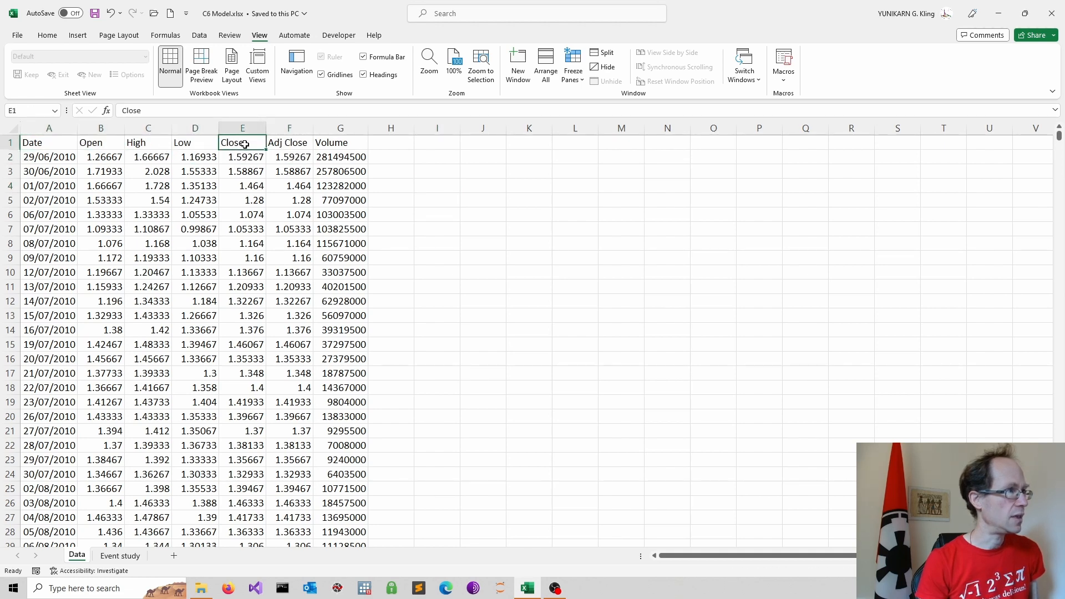
left_click(119, 556)
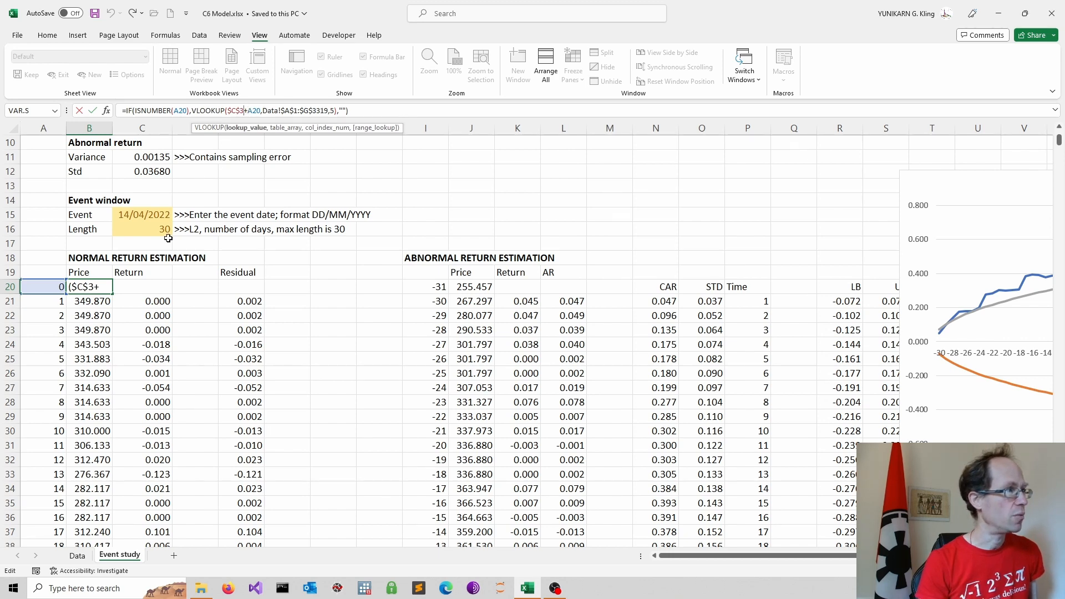
scroll("up", 3)
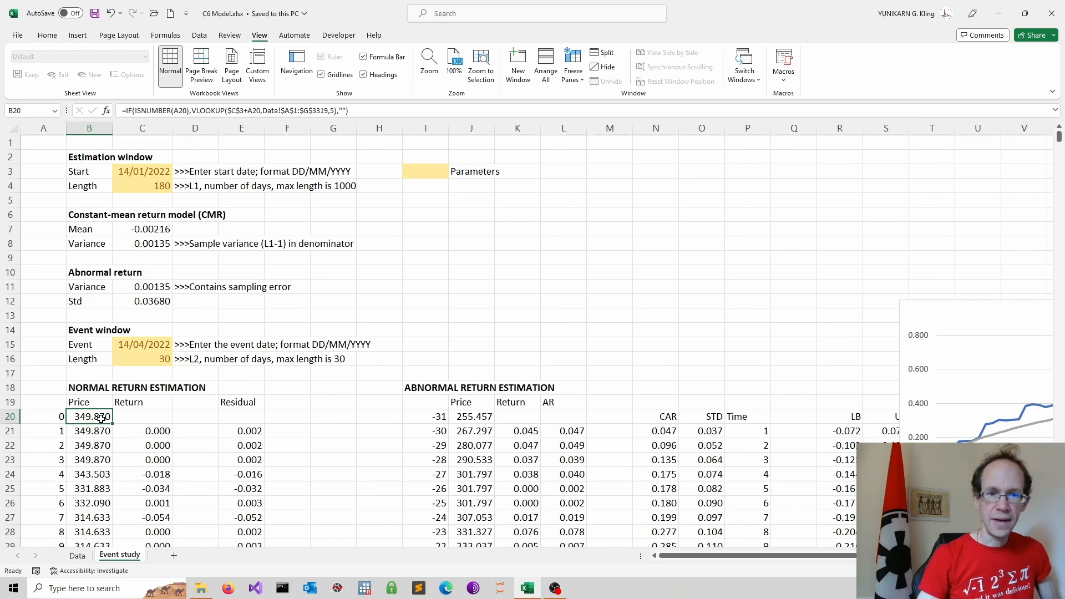
left_click(44, 431)
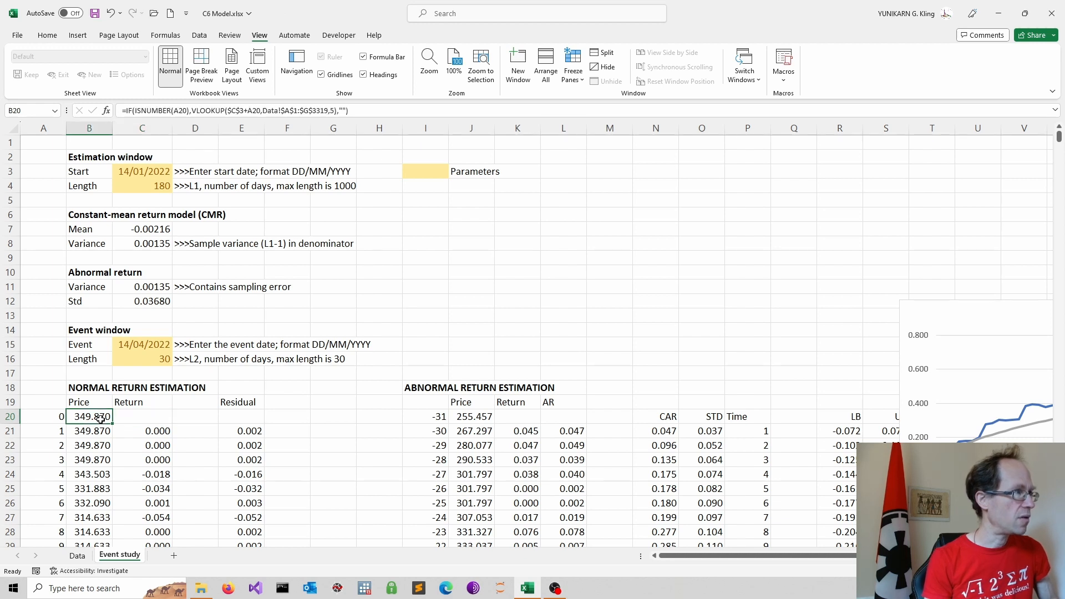
mouse_move(141, 313)
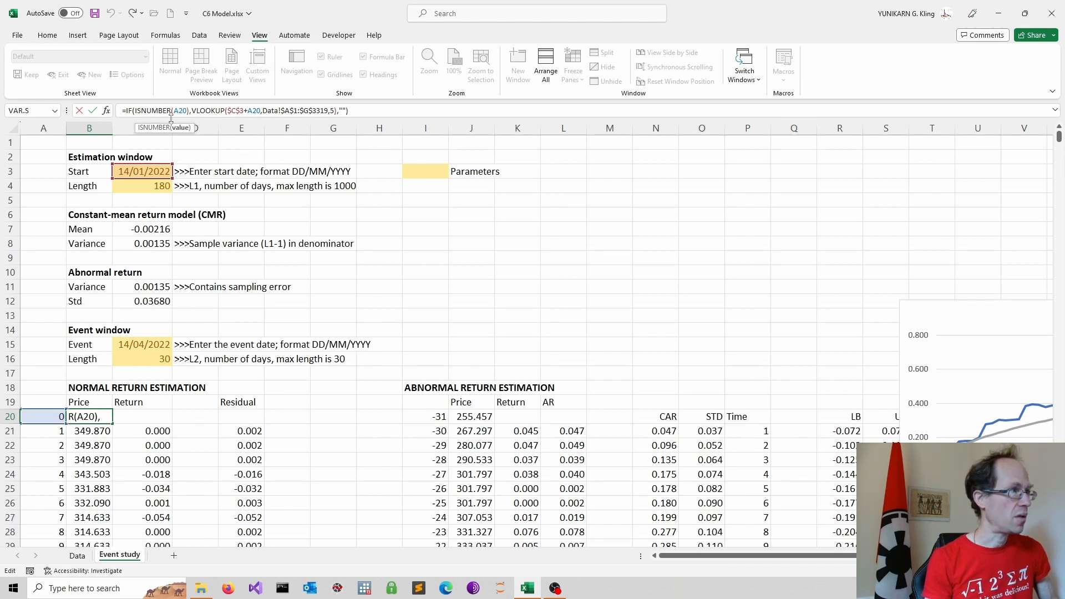
mouse_move(49, 415)
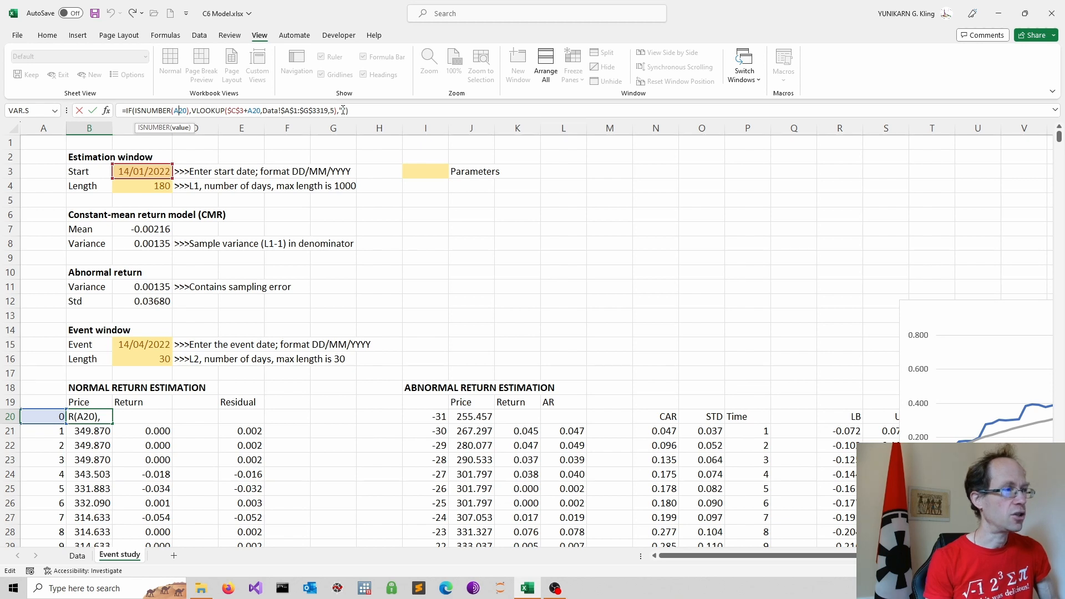
type("\"\")")
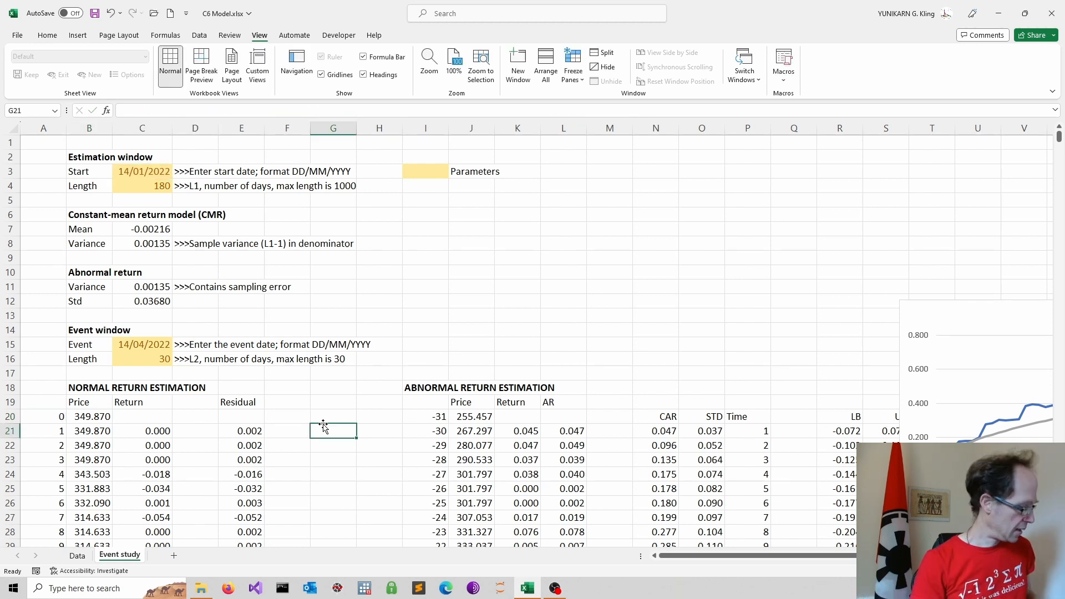
left_click(142, 430)
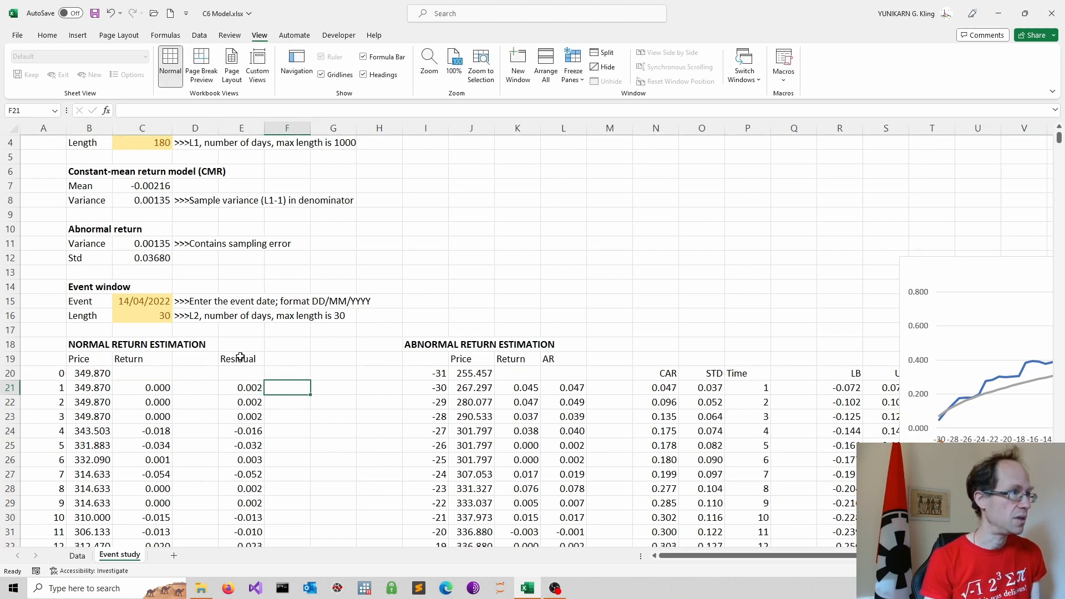
scroll("up", 3)
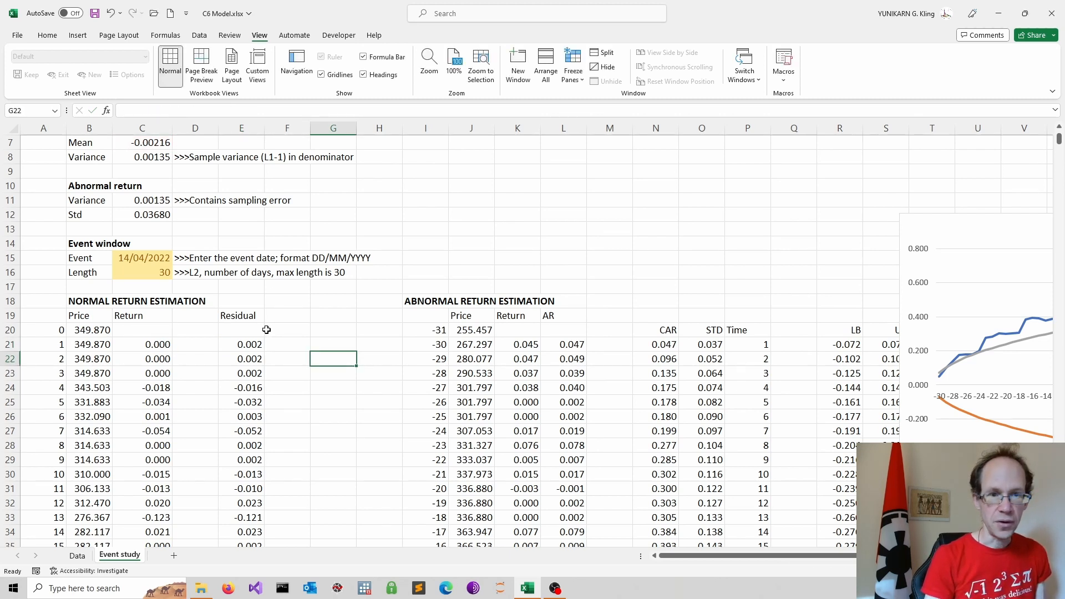
scroll("up", 3)
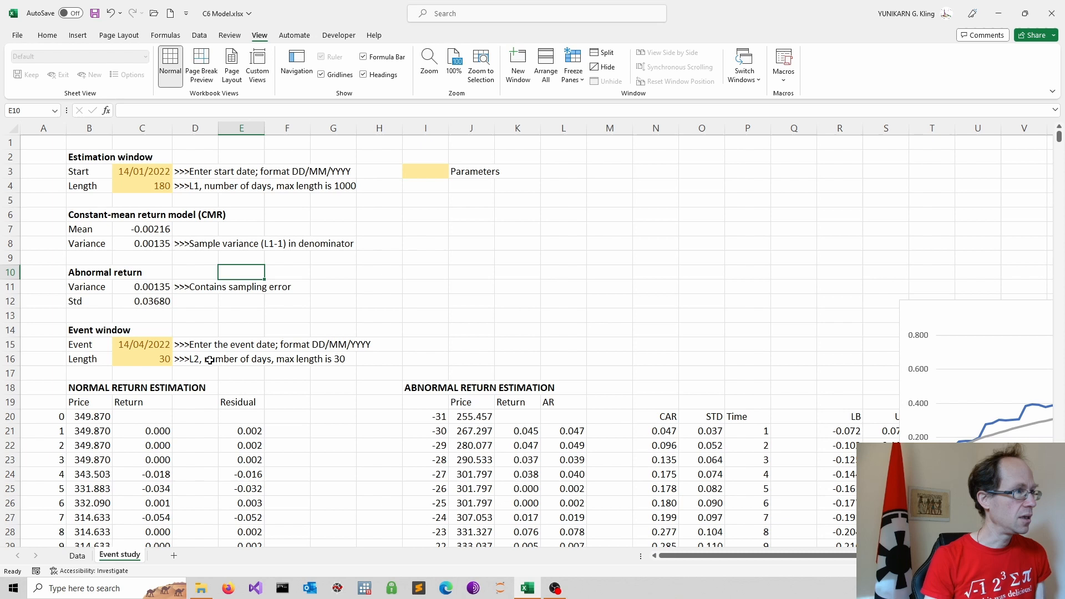
mouse_move(280, 407)
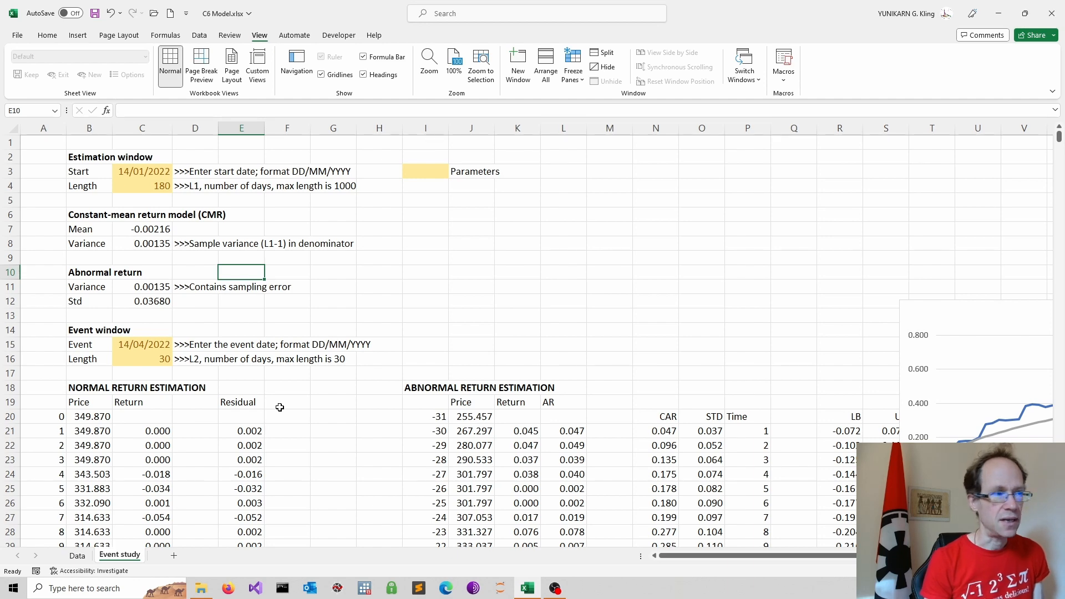
left_click(143, 344)
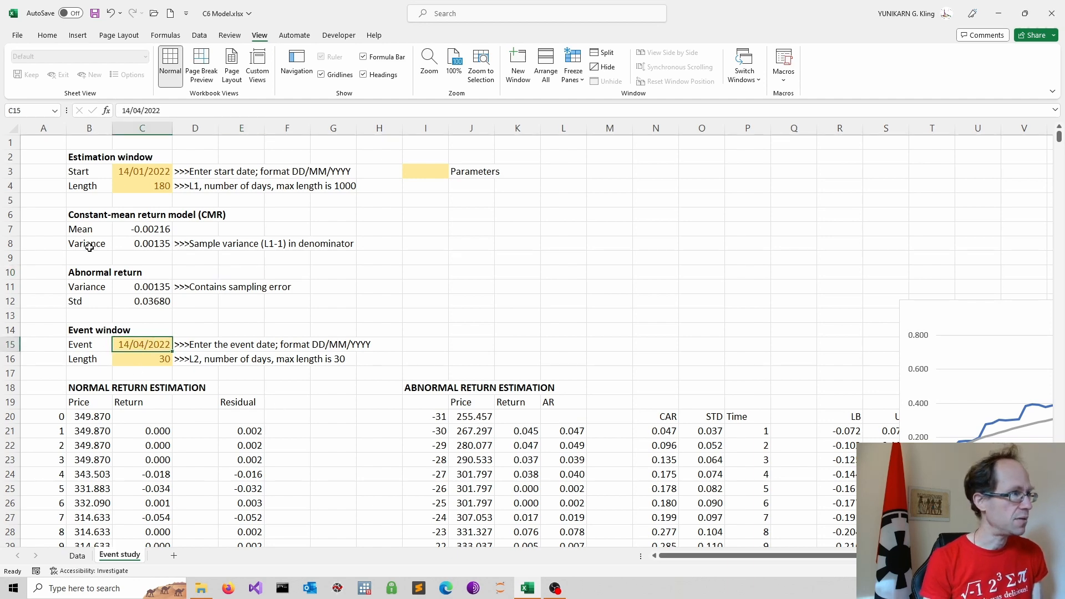
scroll("down", 3)
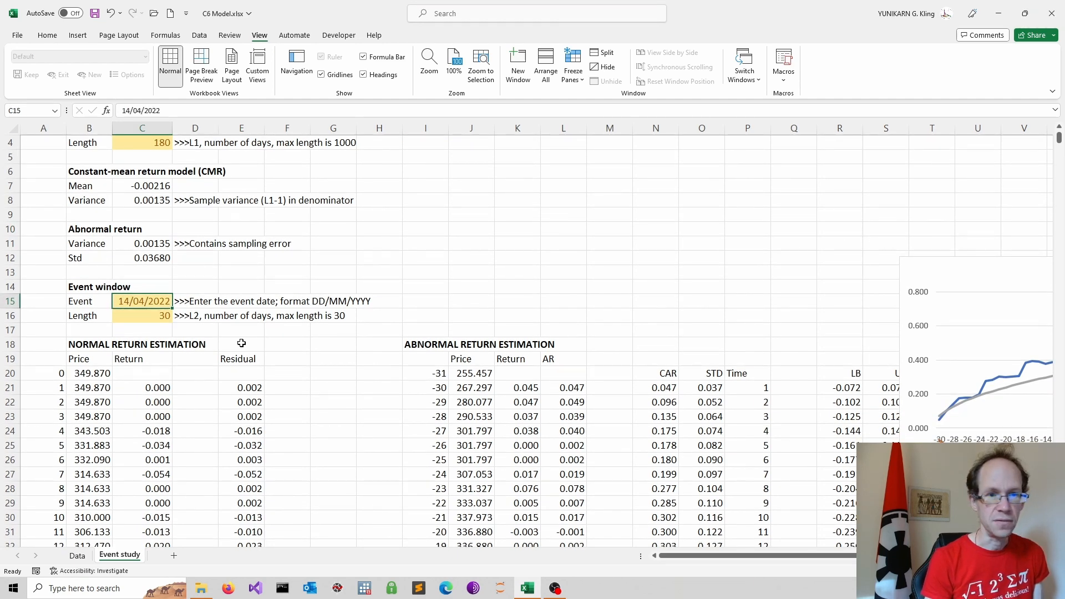
left_click(142, 315)
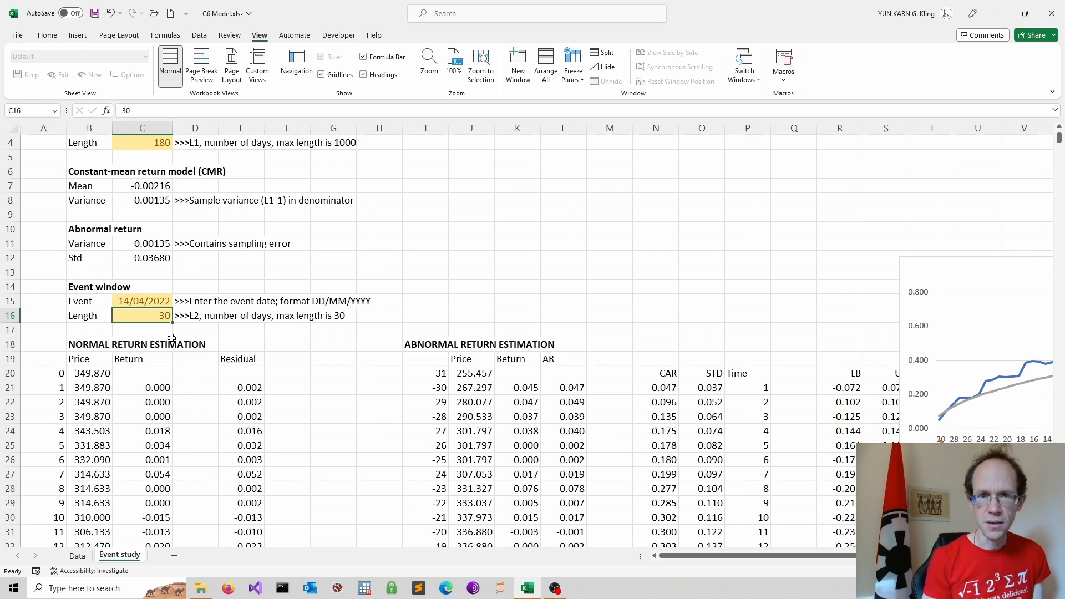
left_click(379, 373)
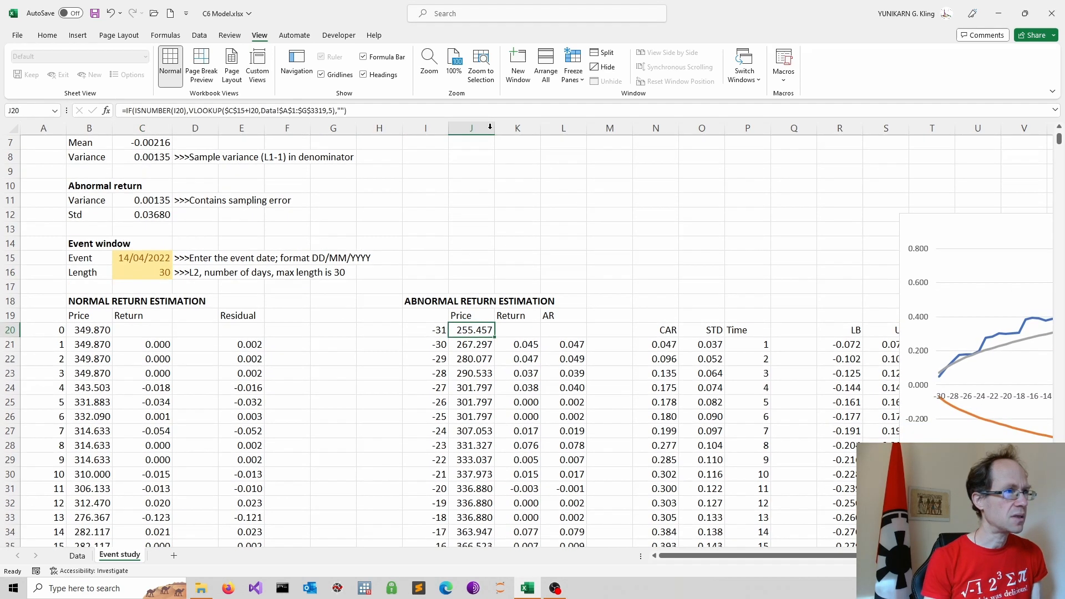
scroll("down", 3)
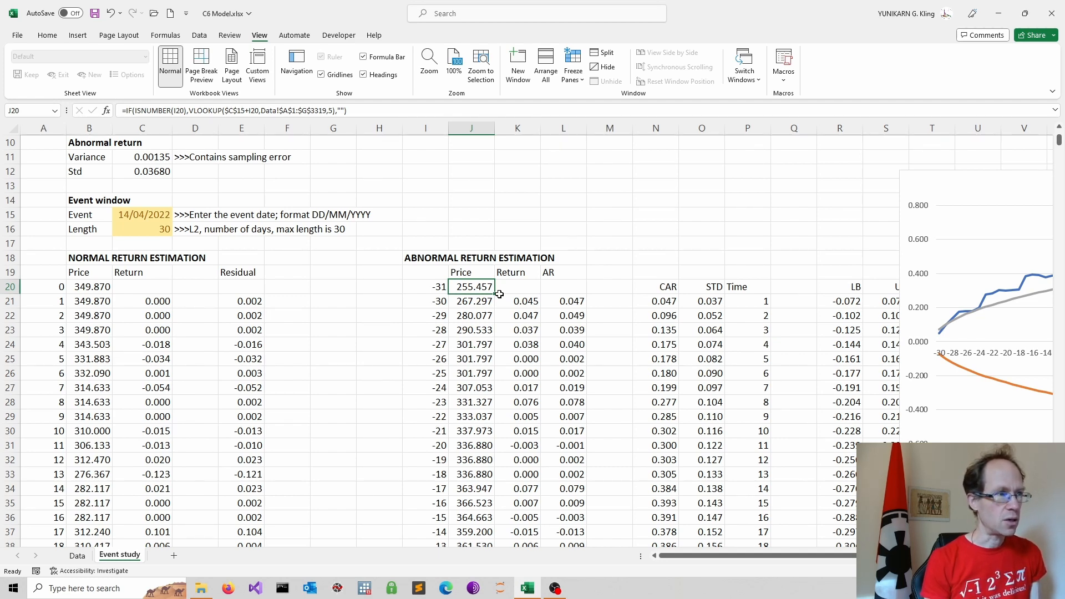
mouse_move(523, 301)
type("=IF(ISNUMBER(LN(J21)-LN(J20)),LN(J21)-LN(J20),\"\")")
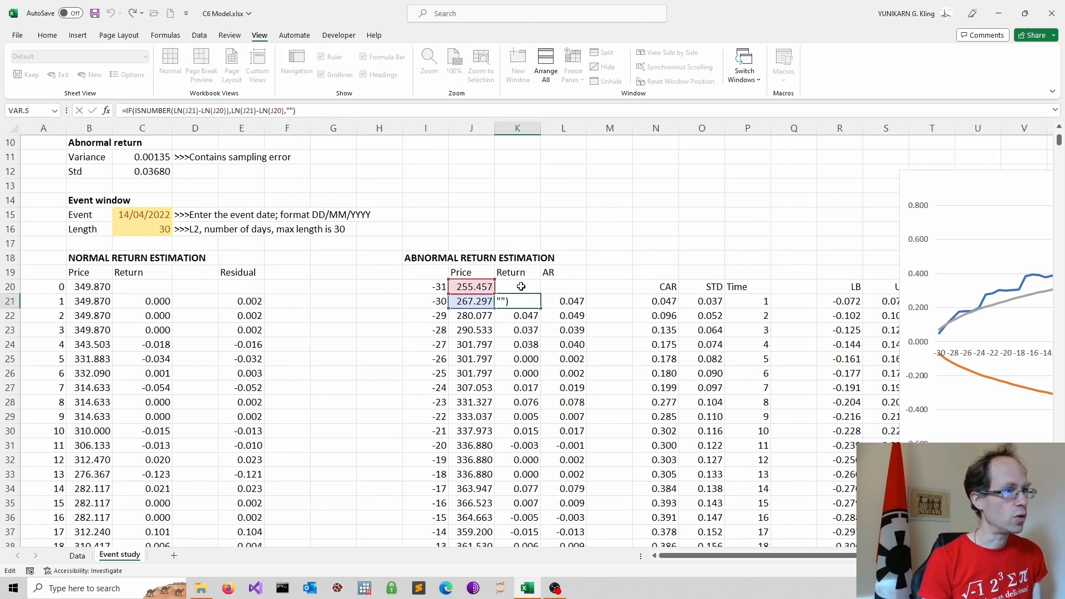
left_click(563, 300)
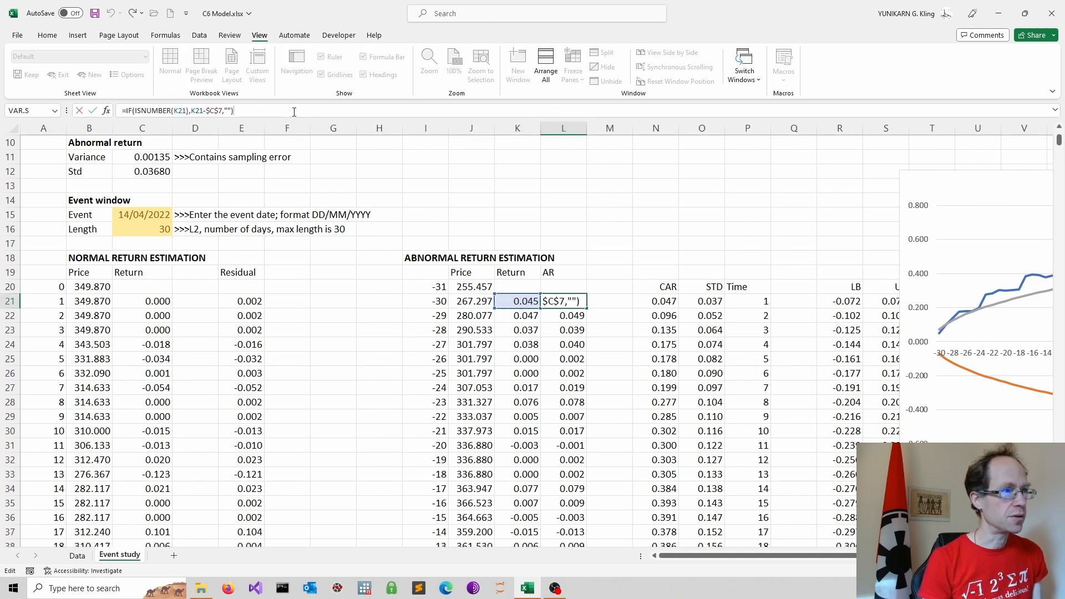
scroll("up", 3)
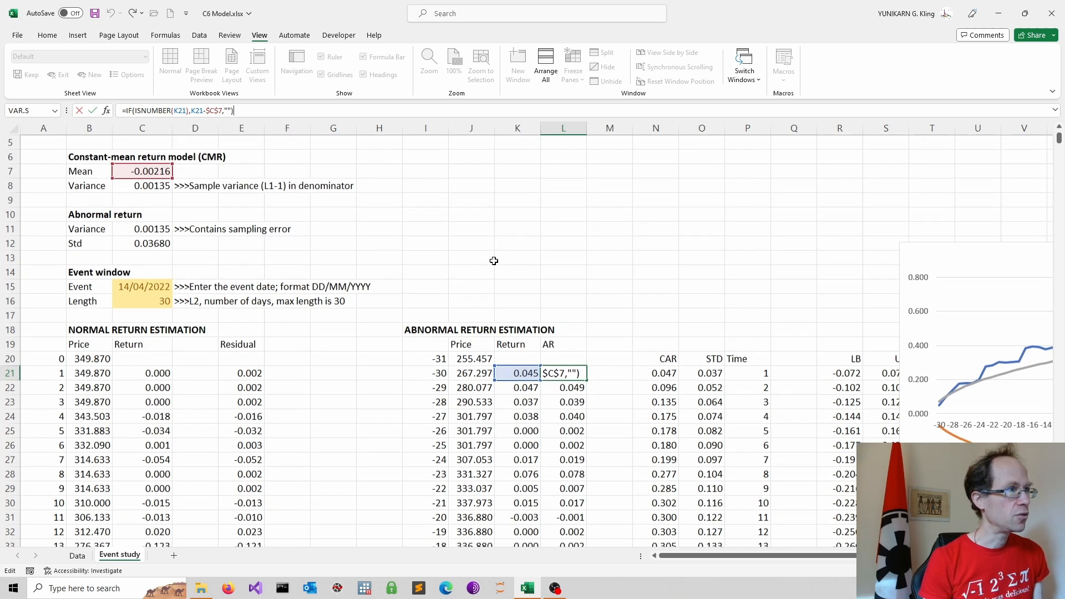
scroll("up", 3)
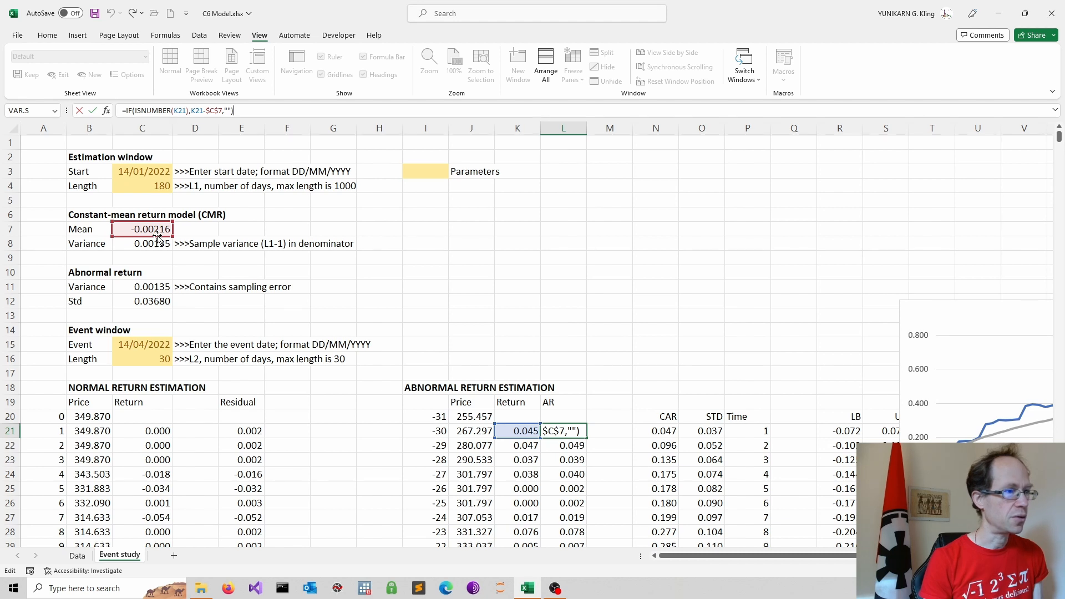
mouse_move(367, 263)
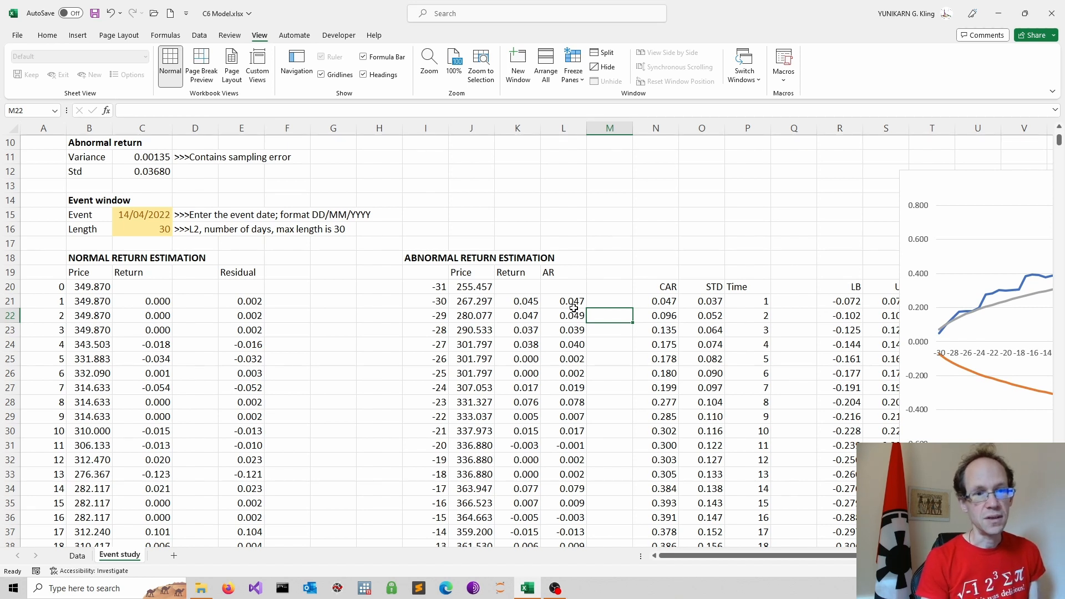
mouse_move(302, 292)
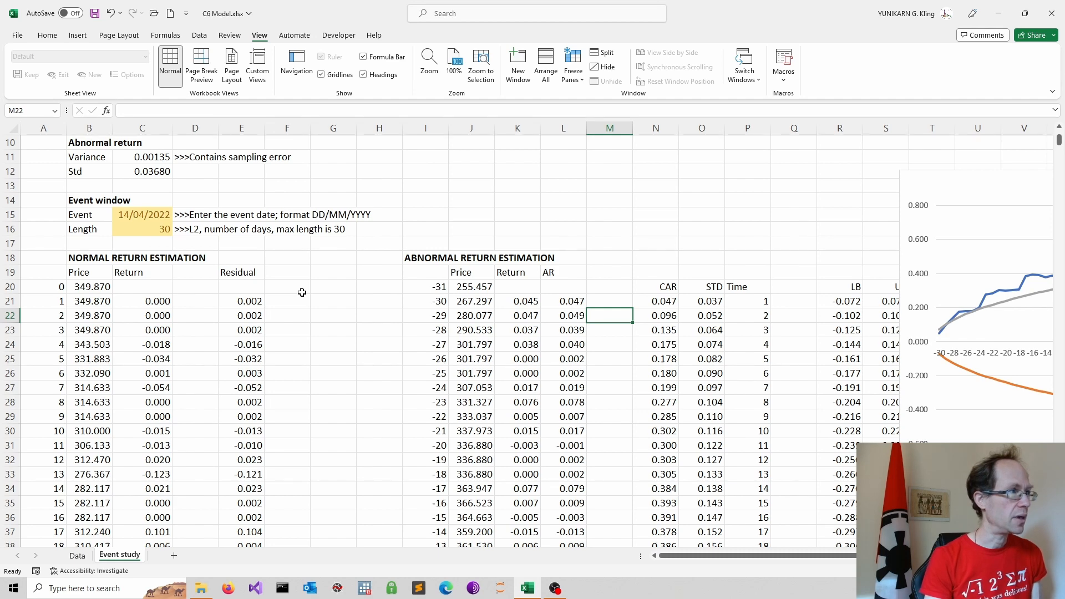
scroll("up", 3)
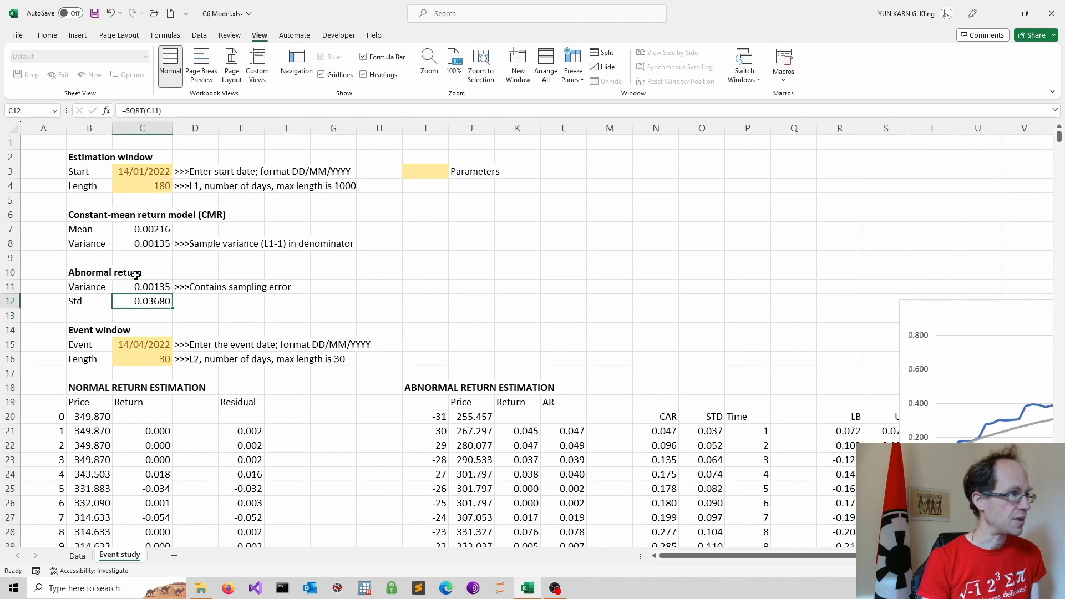
double_click(141, 300)
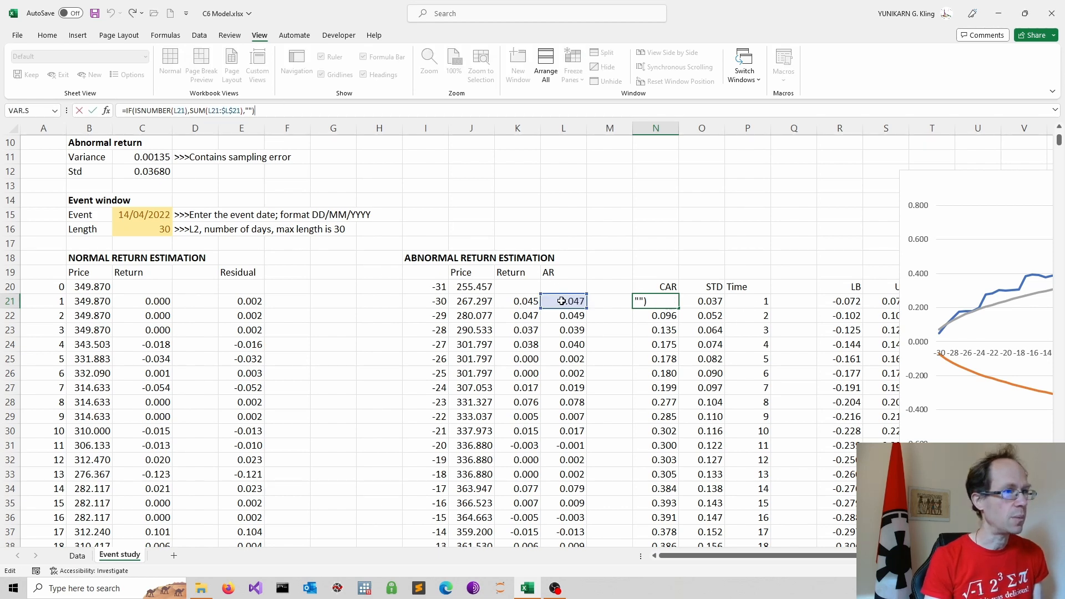
mouse_move(563, 136)
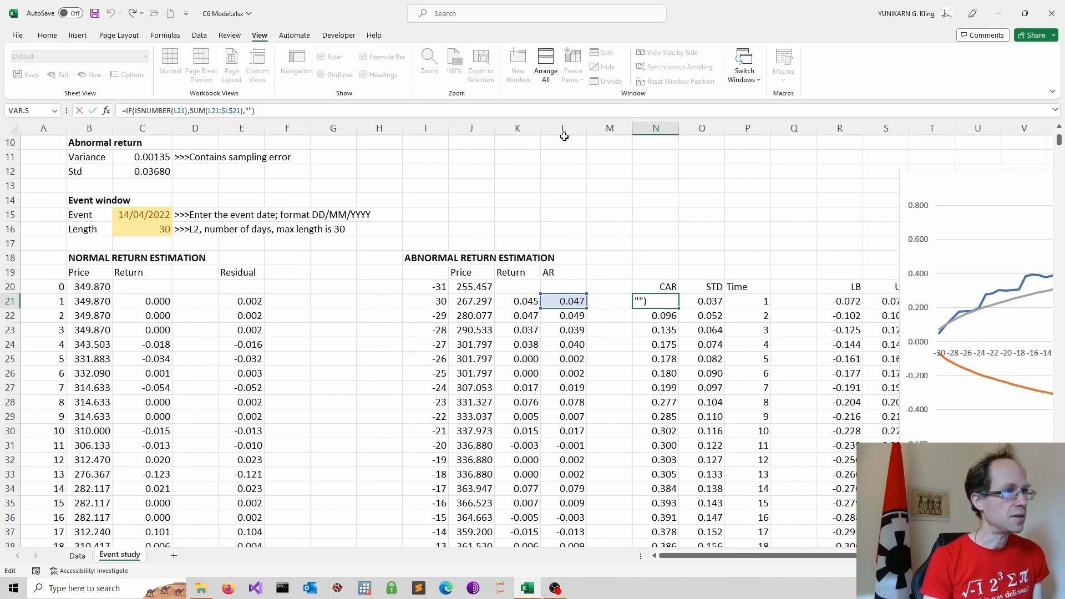
mouse_move(528, 284)
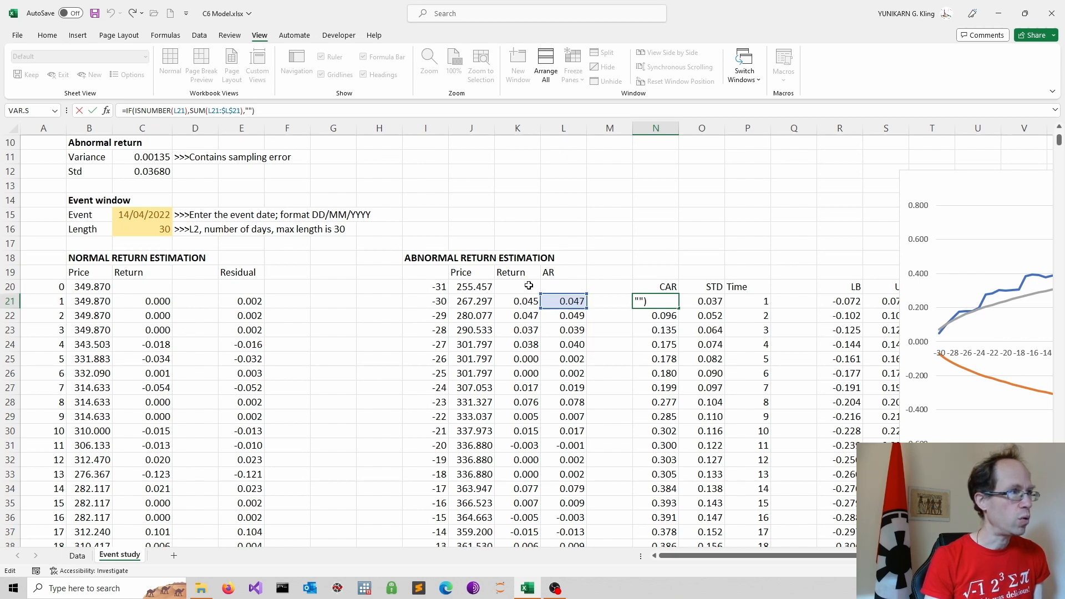
mouse_move(665, 316)
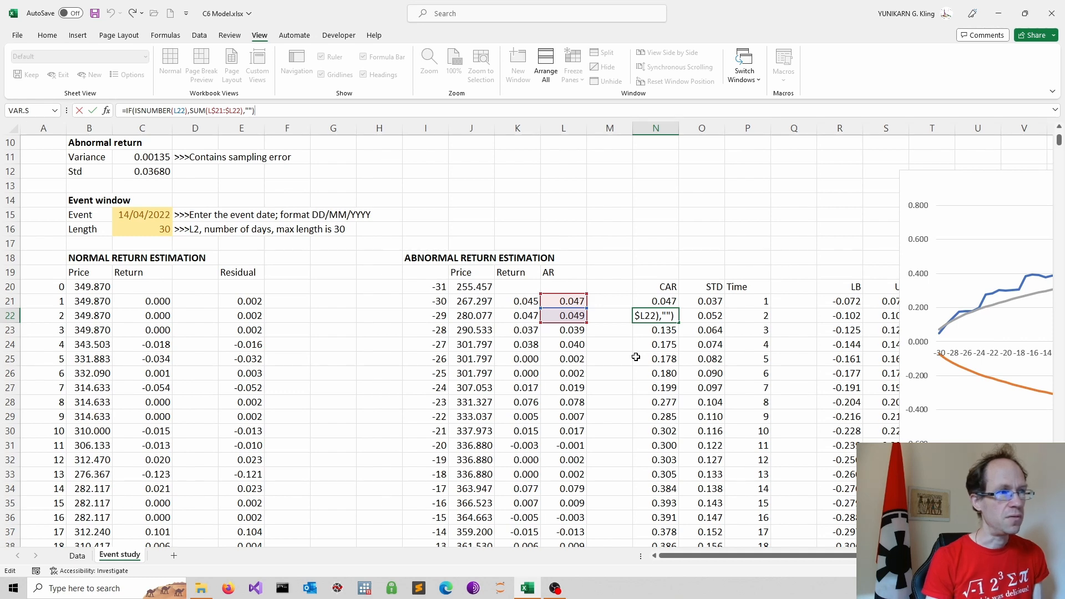
mouse_move(777, 298)
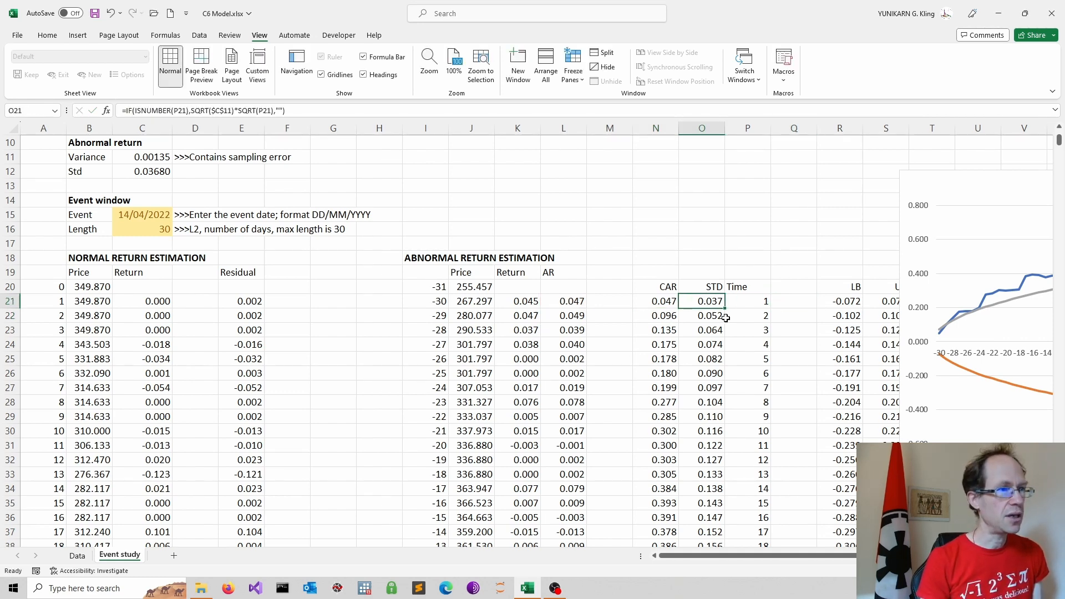
left_click(701, 315)
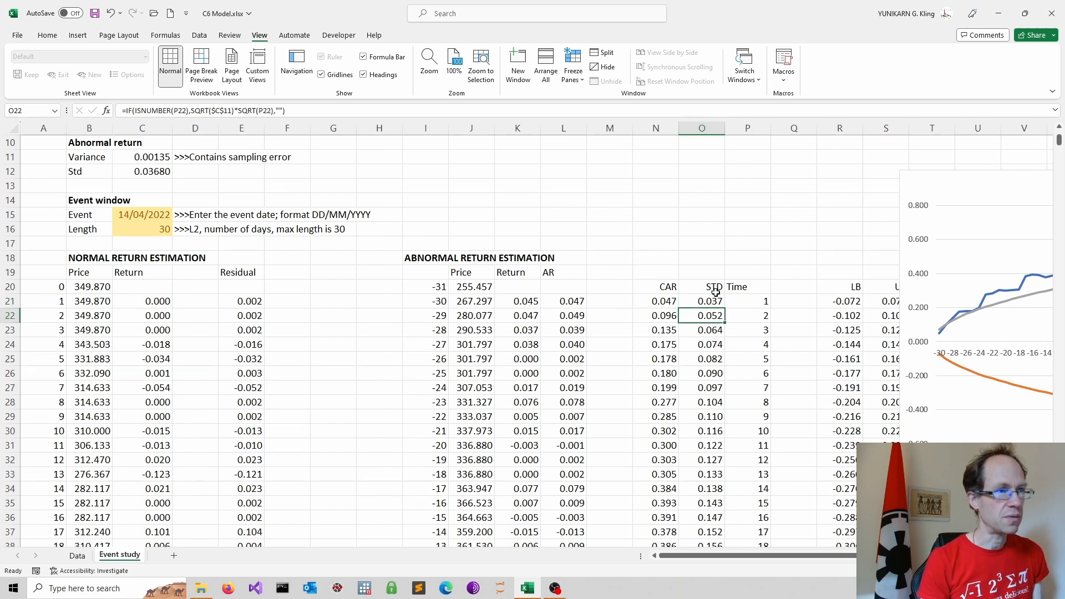
left_click(747, 214)
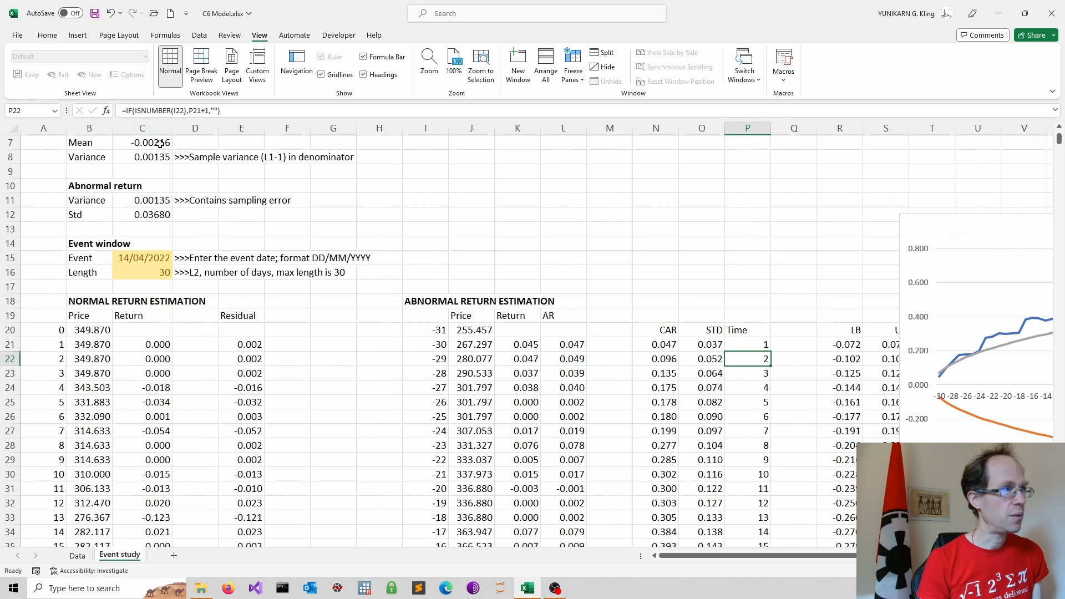
scroll("down", 3)
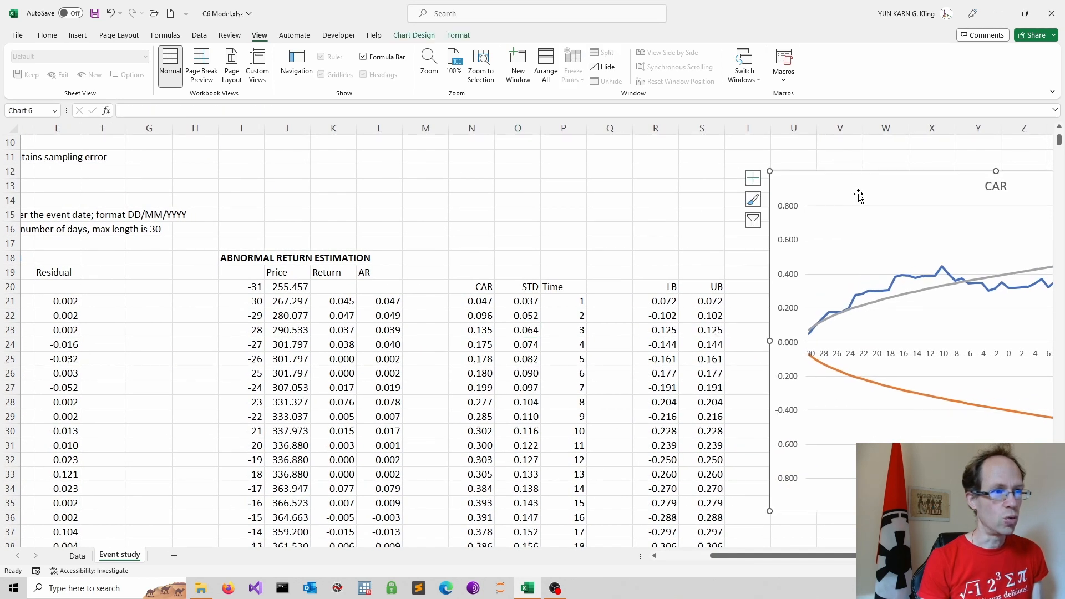
left_click(655, 300)
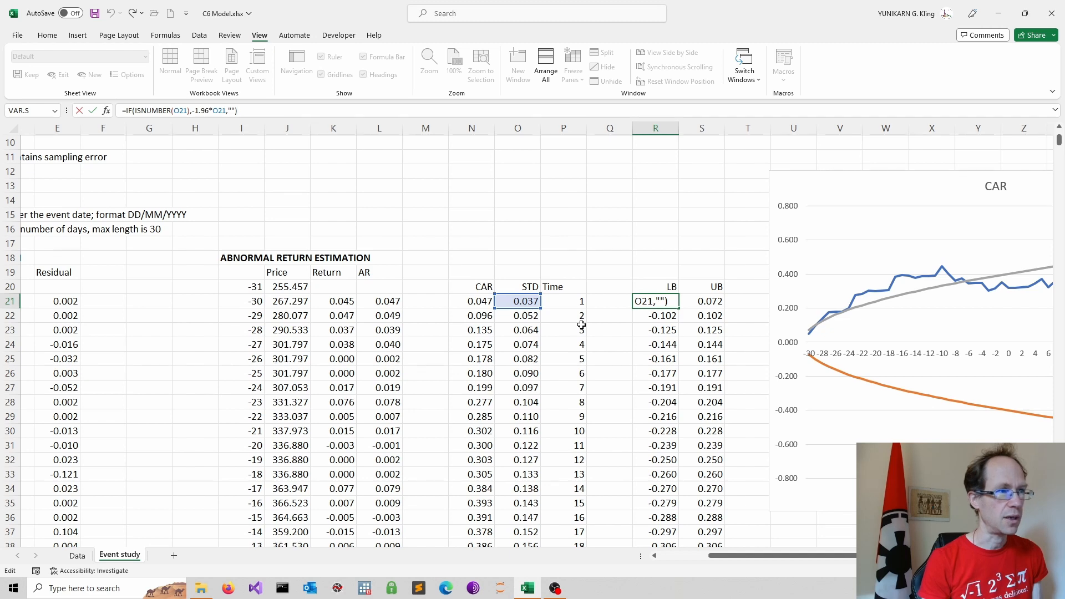
scroll("right", 3)
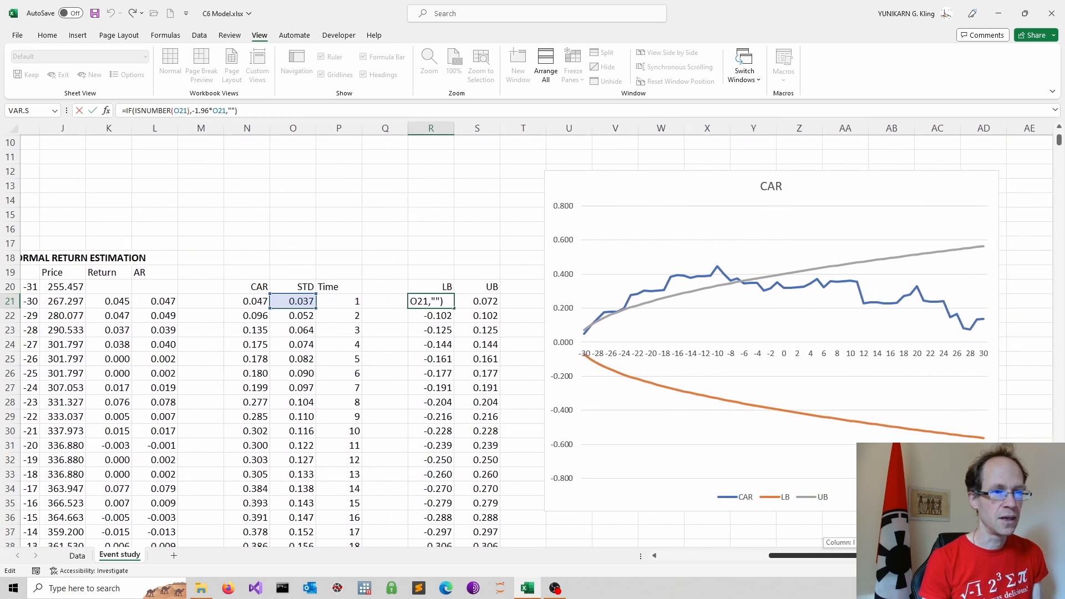
mouse_move(631, 359)
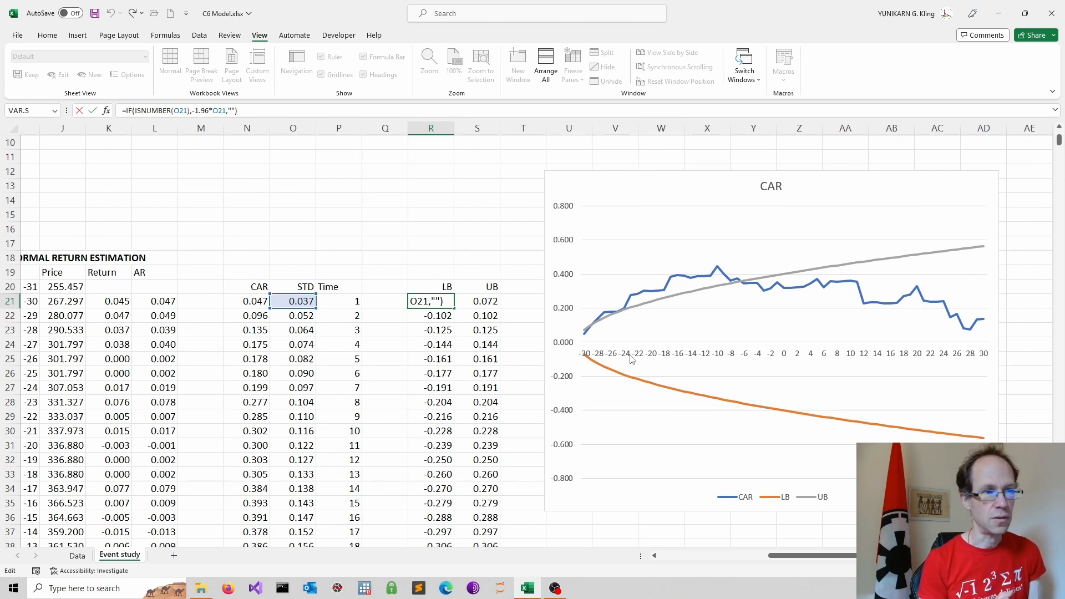
mouse_move(586, 343)
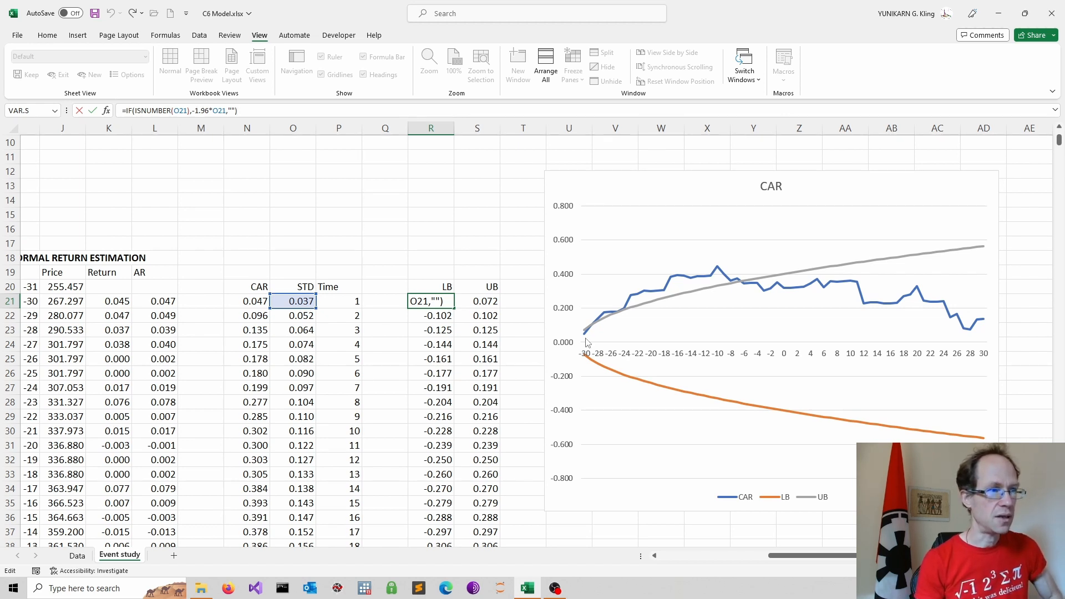
mouse_move(658, 320)
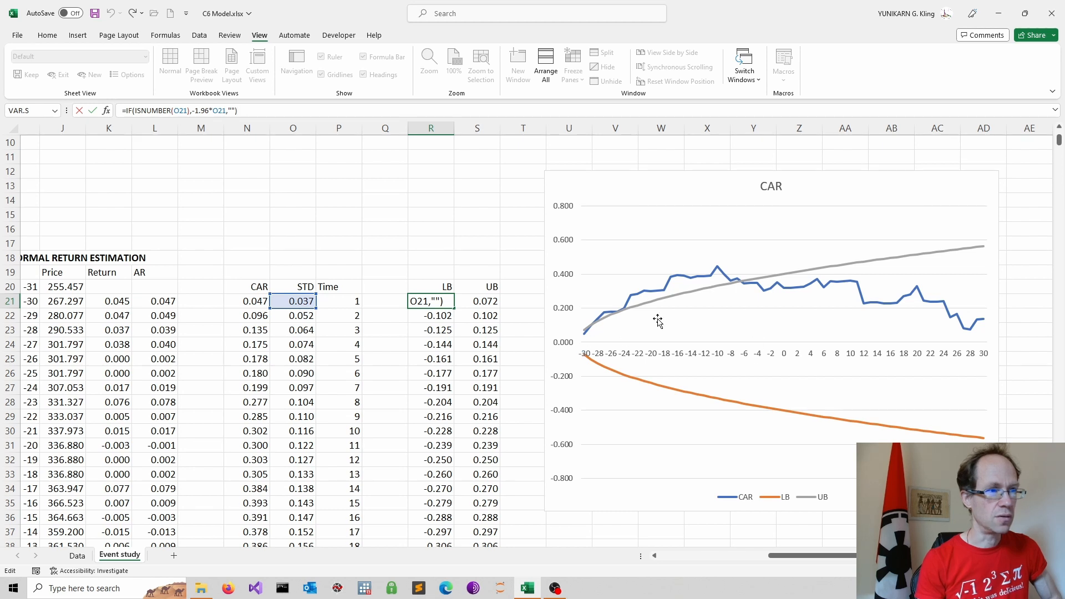
mouse_move(634, 270)
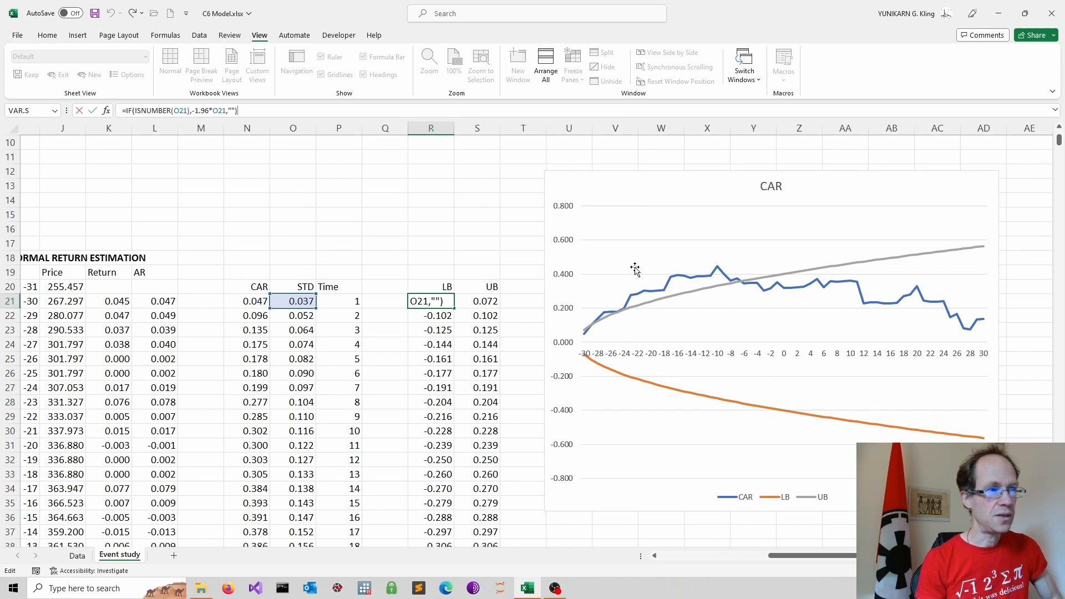
mouse_move(589, 331)
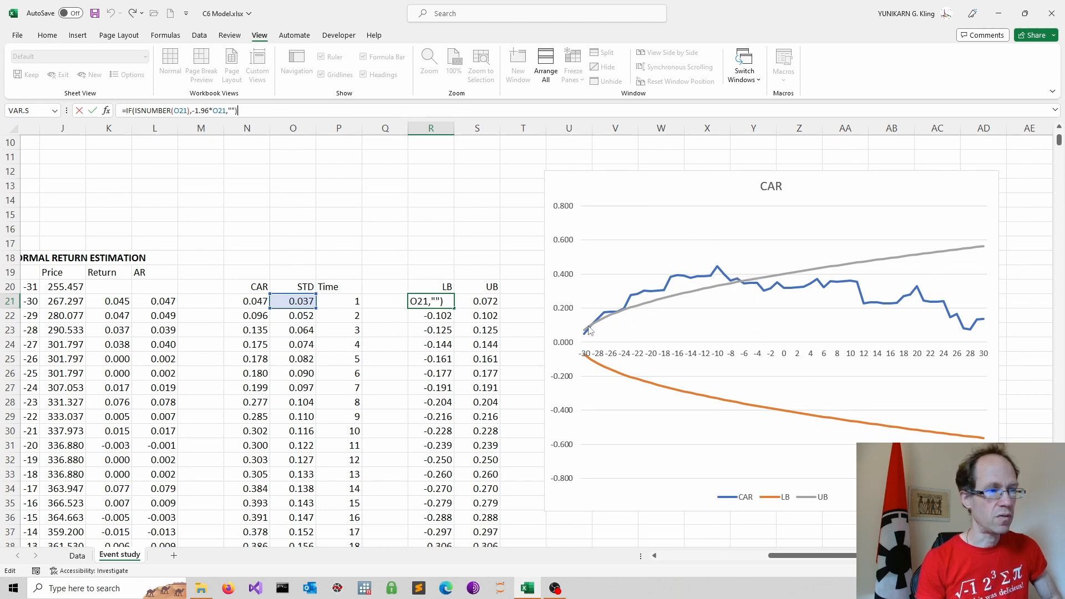
mouse_move(625, 350)
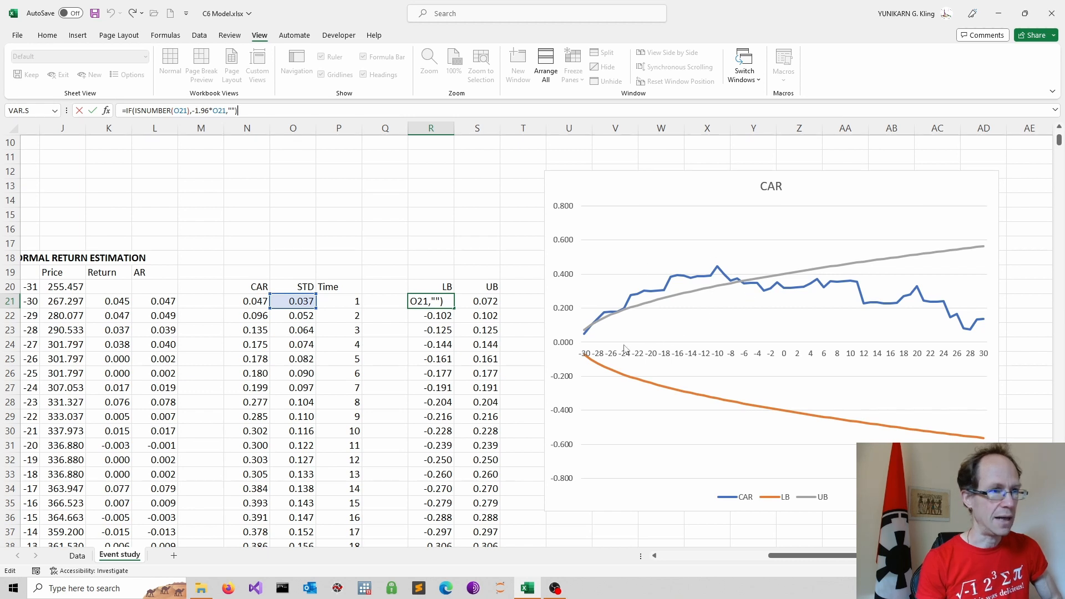
mouse_move(623, 349)
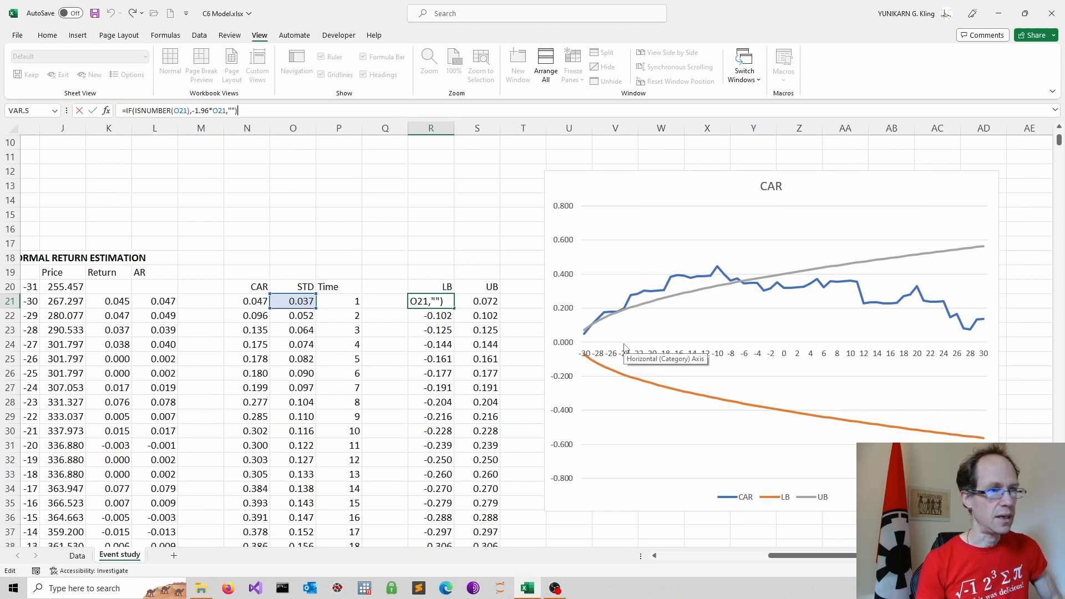
scroll("down", 3)
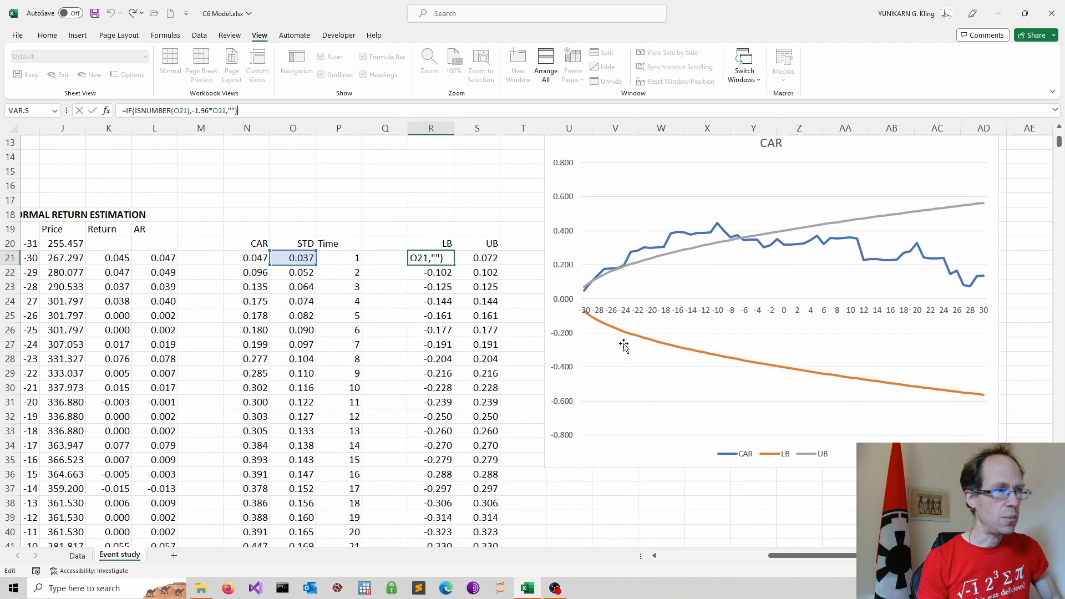
left_click(614, 488)
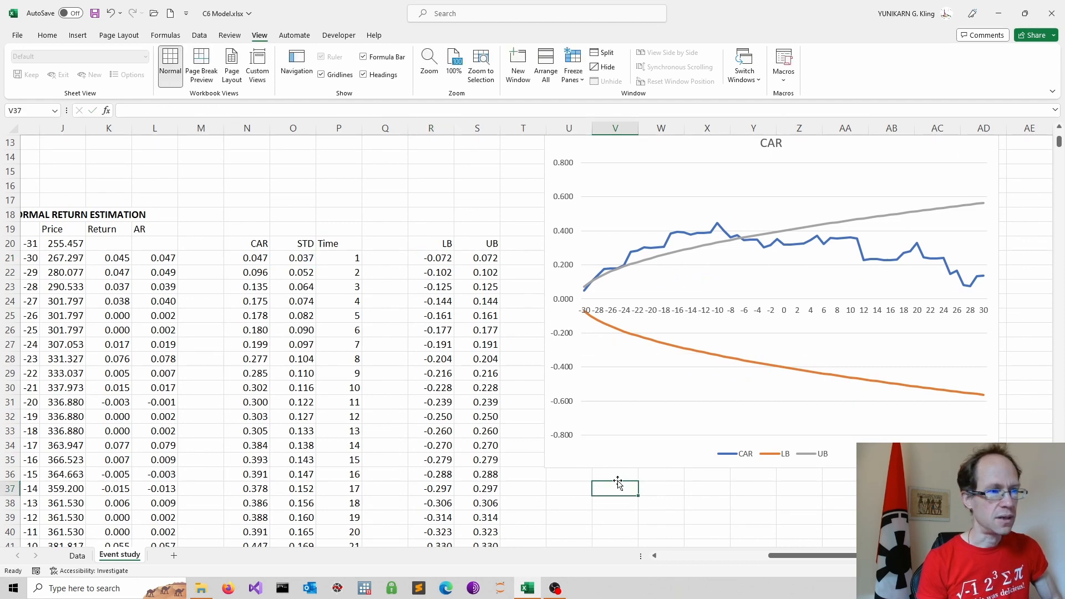
scroll("up", 3)
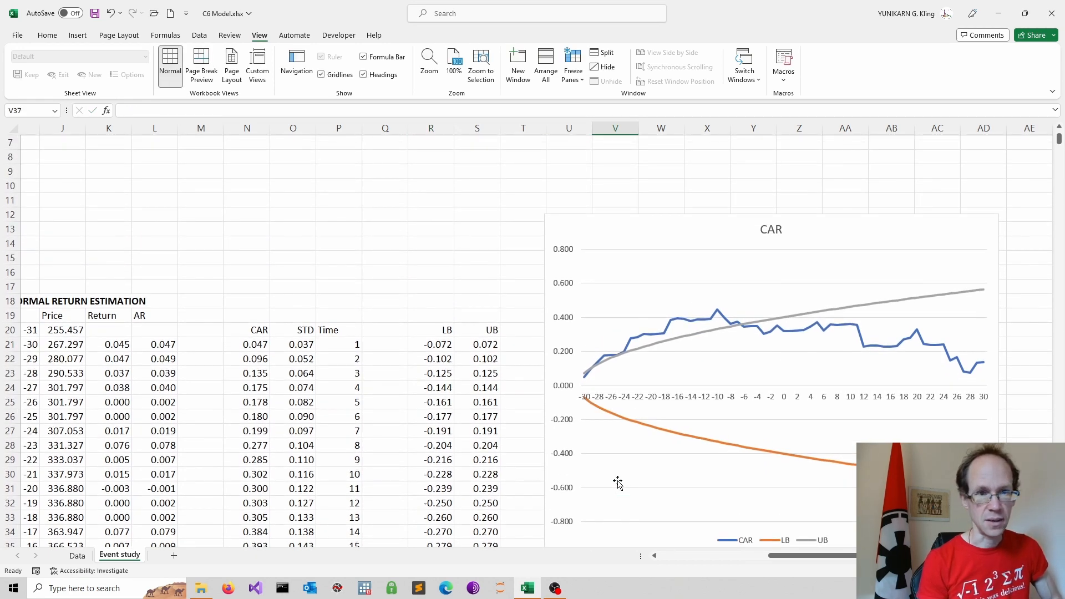
mouse_move(616, 483)
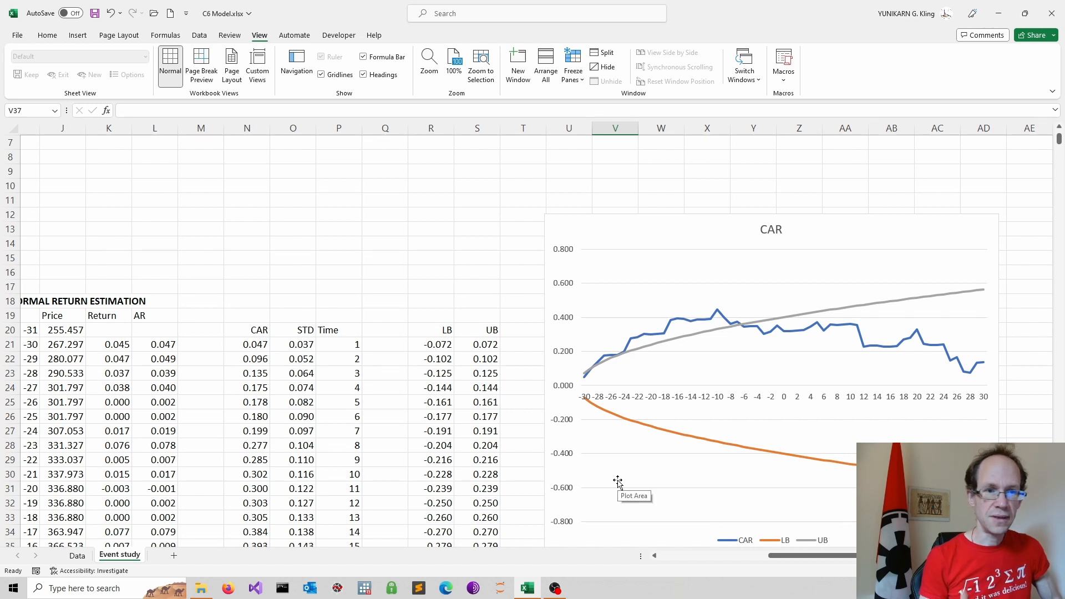